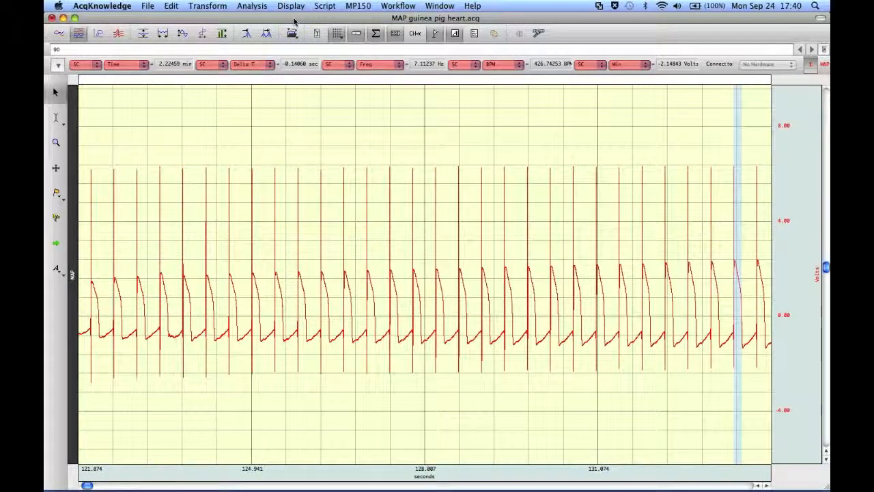
Start the Hemodynamics Monophasic Action Potential analysis on the MAP recording.
left_click(252, 5)
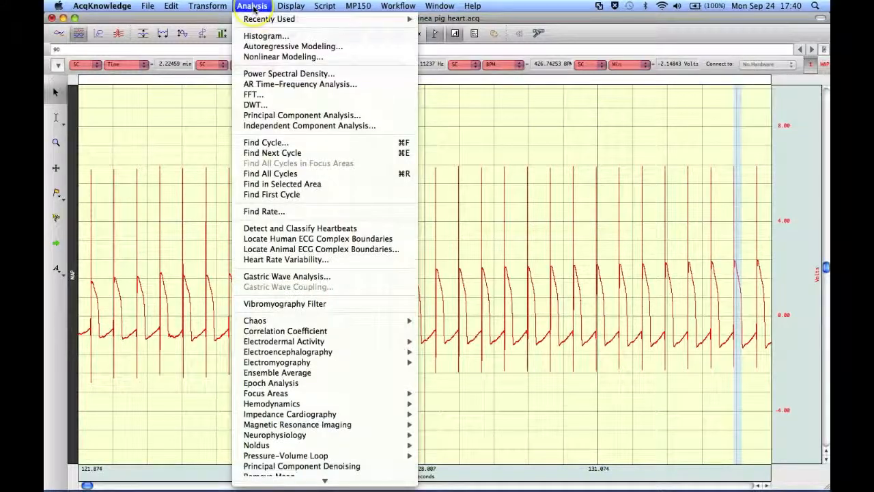
mouse_move(271, 404)
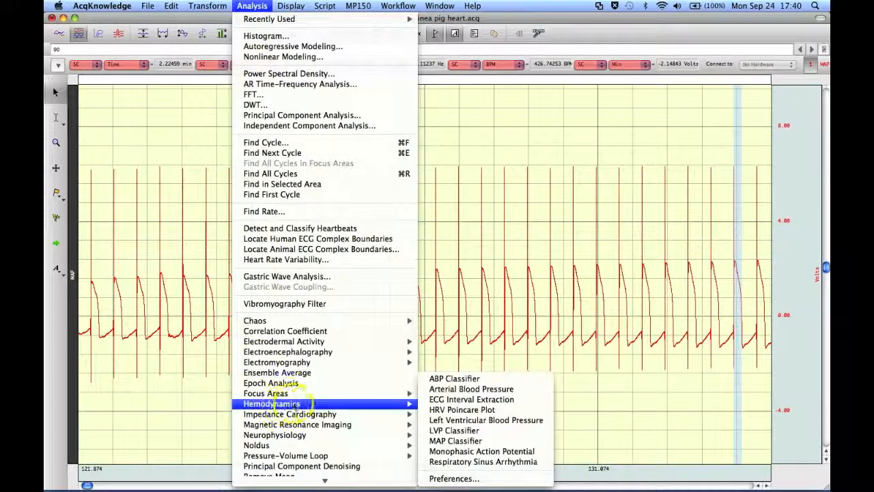
mouse_move(456, 430)
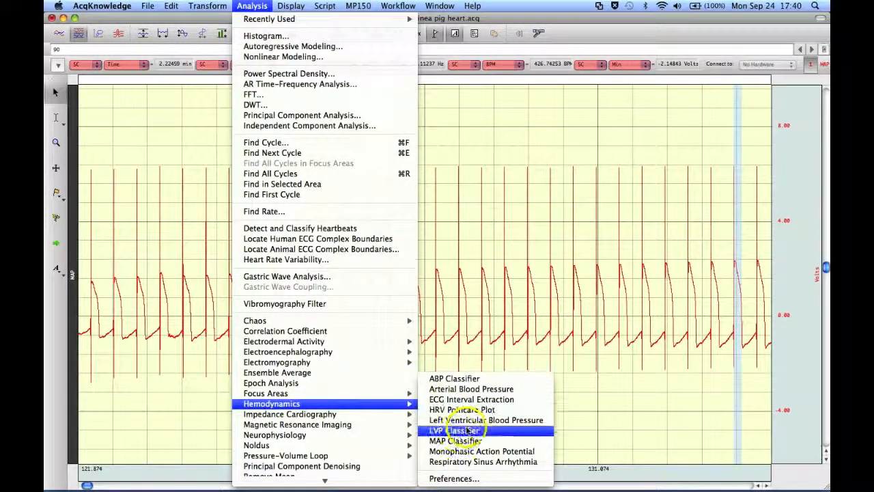
mouse_move(482, 451)
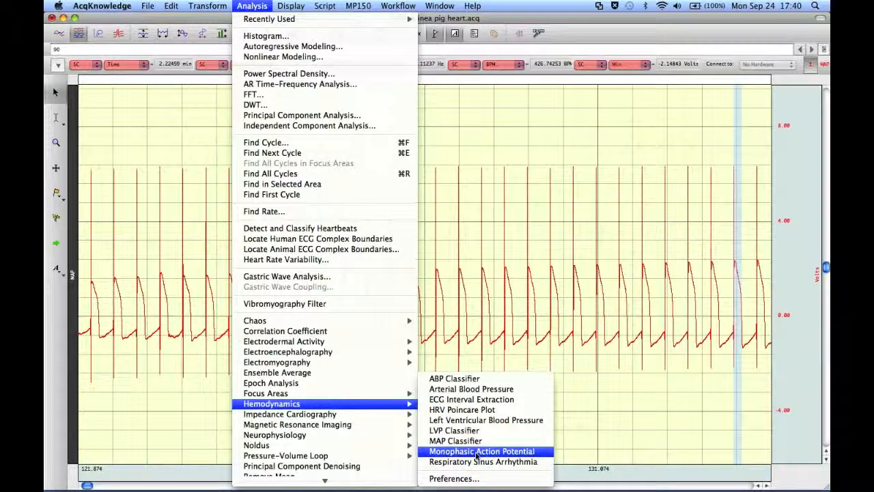
mouse_move(474, 462)
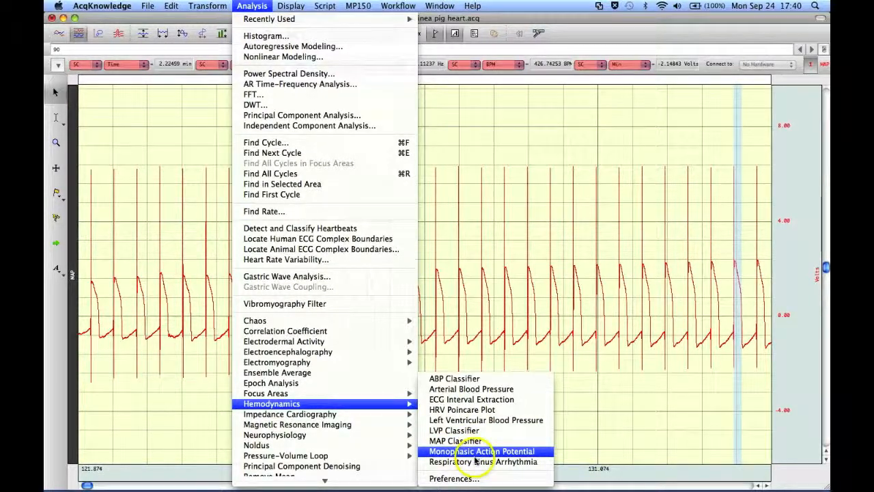
left_click(481, 451)
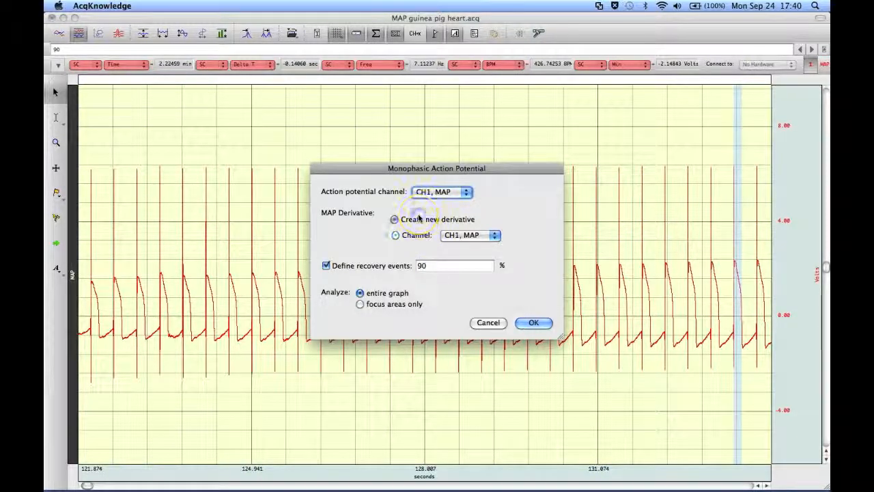
Configure the analysis with a new derivative channel and 90% recovery events, and run it.
left_click(394, 218)
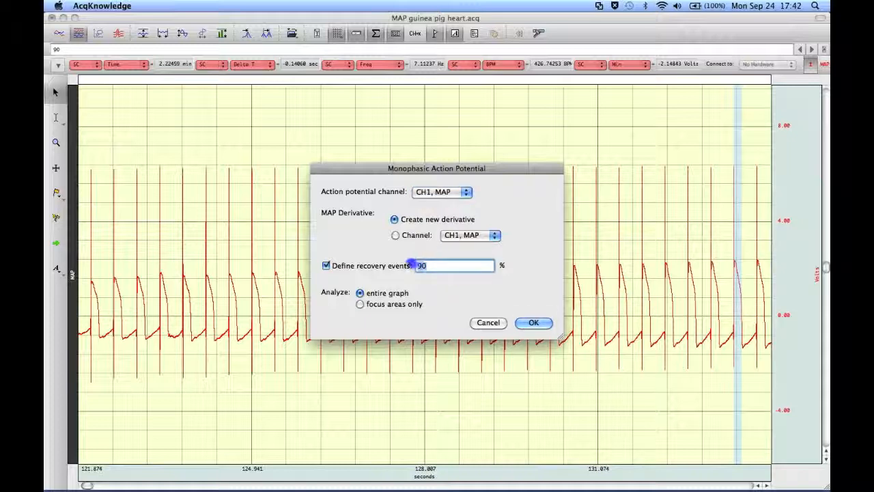
left_click(437, 266)
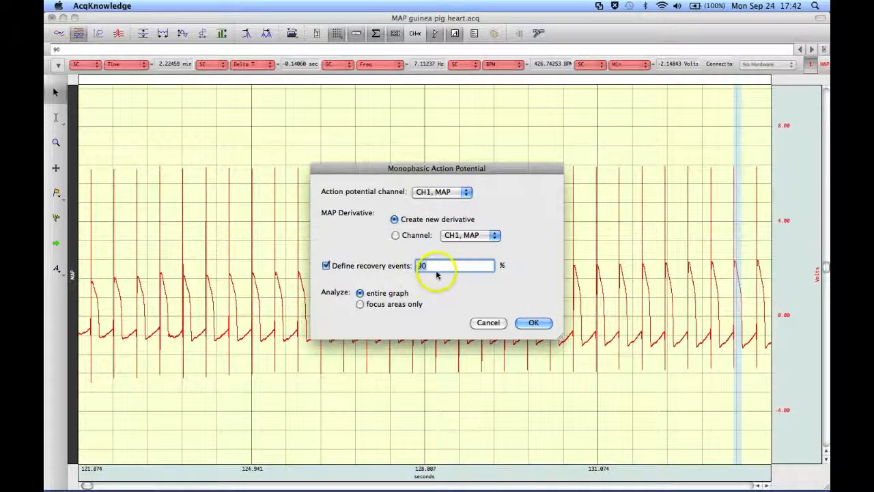
type("90")
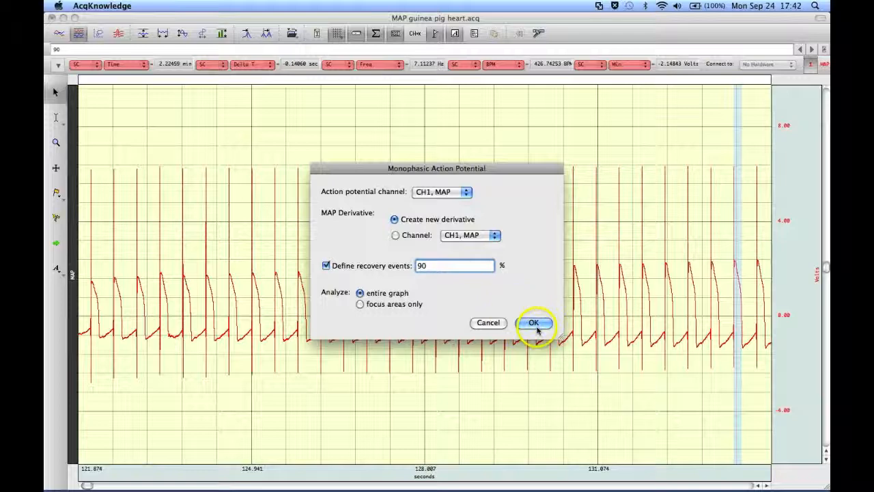
left_click(534, 322)
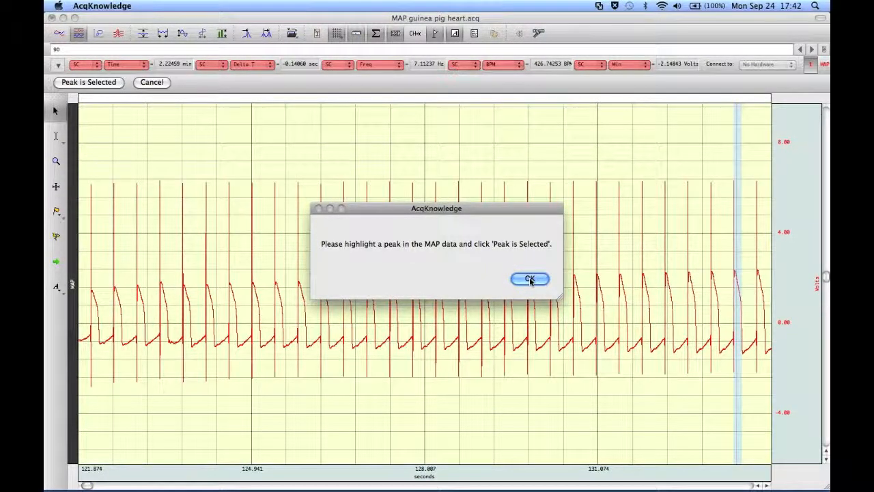
Highlight one MAP peak and confirm it as the reference peak.
left_click(529, 279)
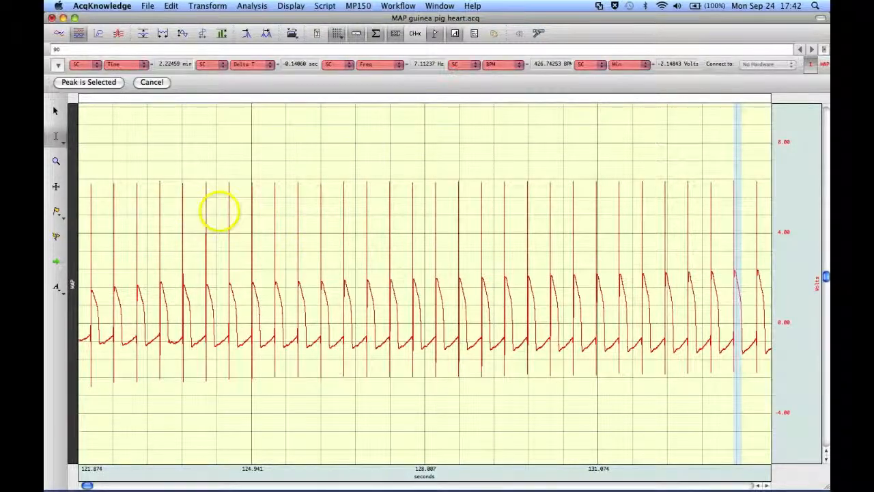
left_click(242, 215)
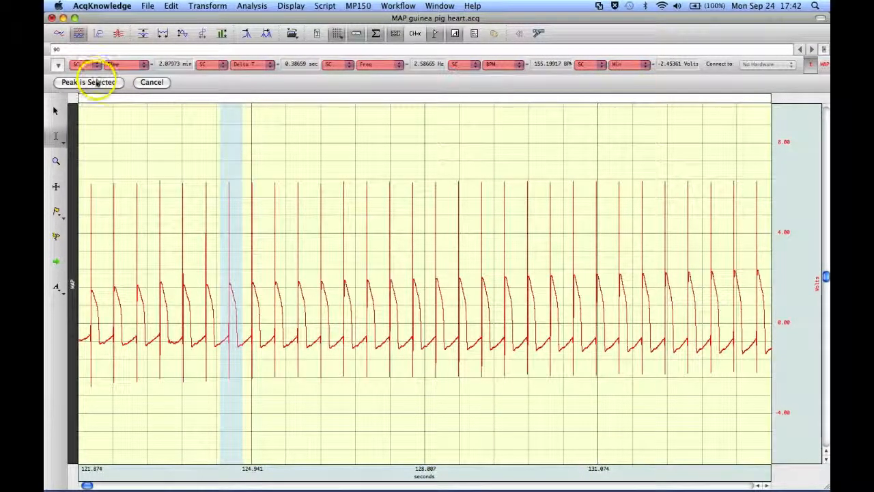
left_click(88, 82)
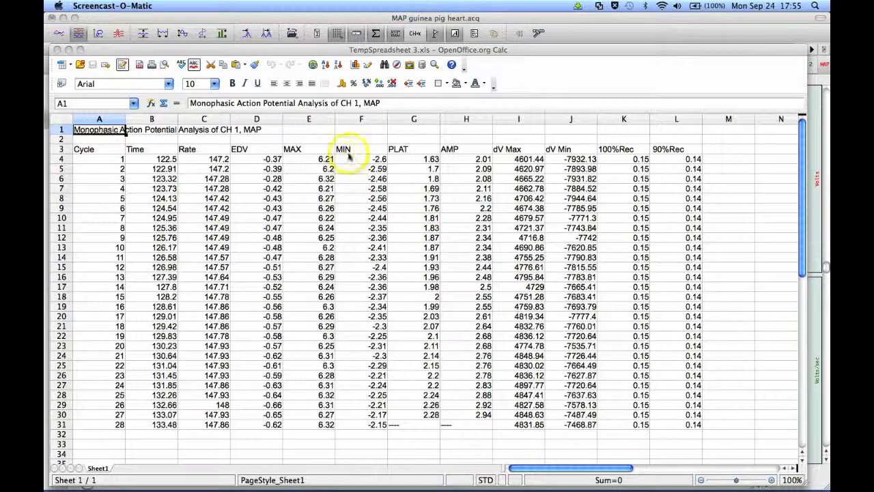
mouse_move(417, 162)
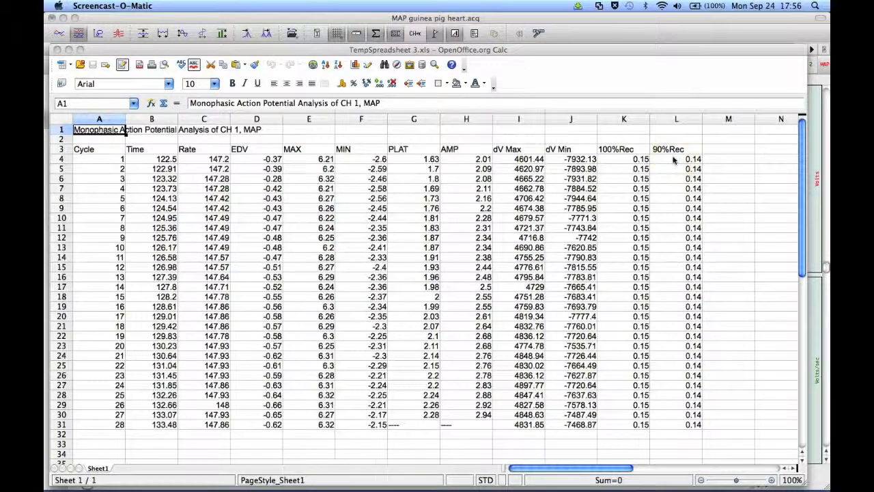
mouse_move(669, 162)
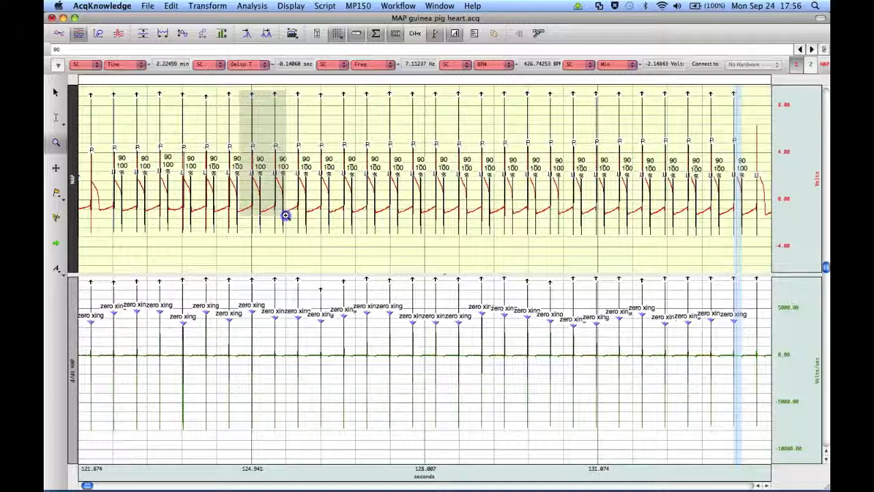
Zoom in on a single action potential showing its 90 and 100 recovery markers.
left_click(285, 215)
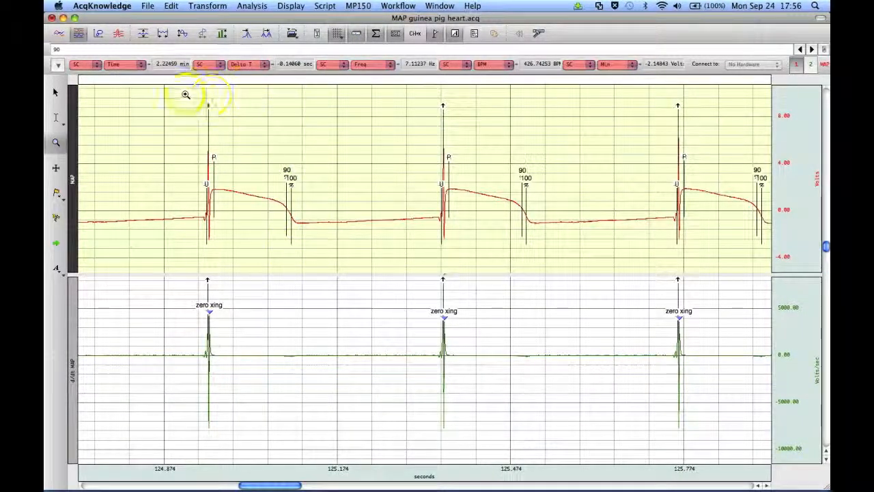
left_click_drag(185, 94, 329, 264)
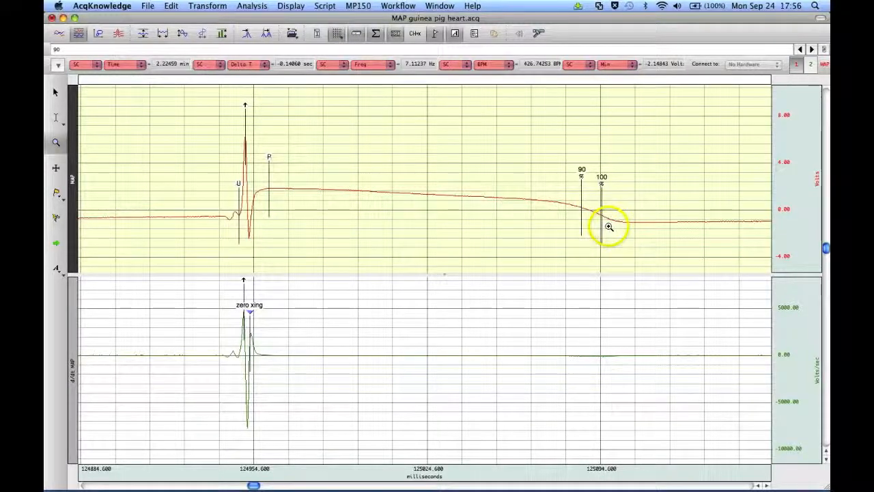
mouse_move(292, 294)
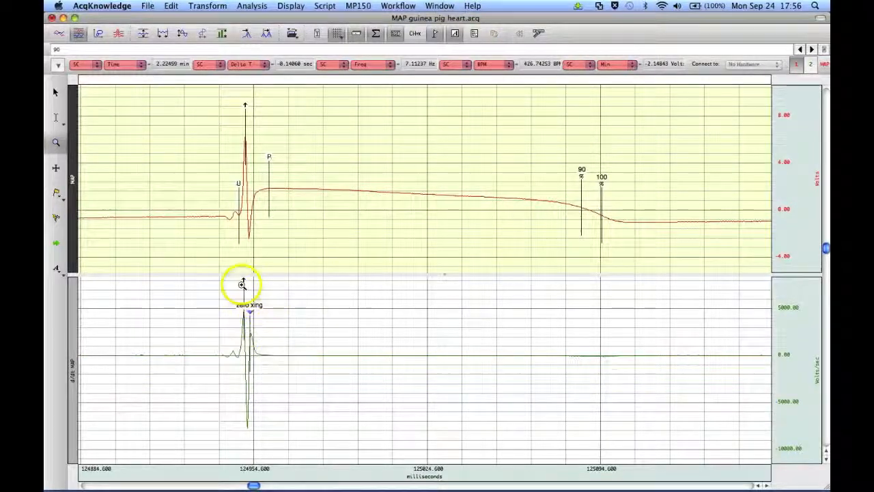
mouse_move(343, 311)
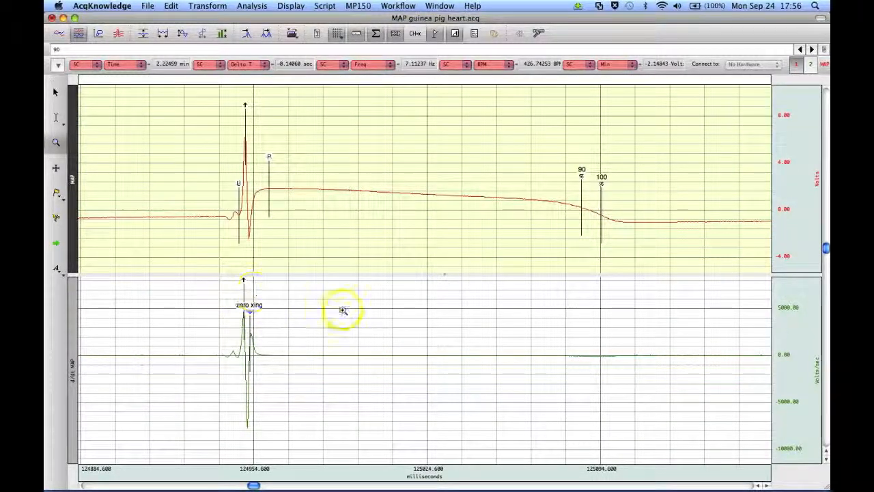